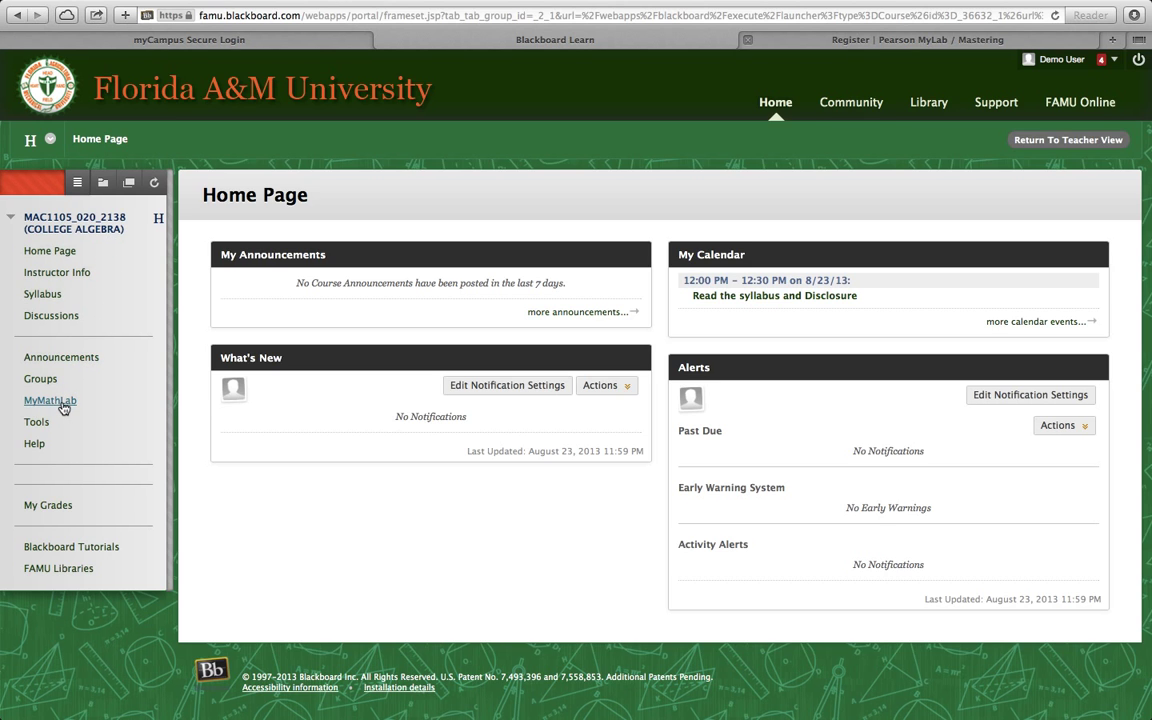
Launch MyMathLab Course Home from the course's MyMathLab menu area.
left_click(49, 400)
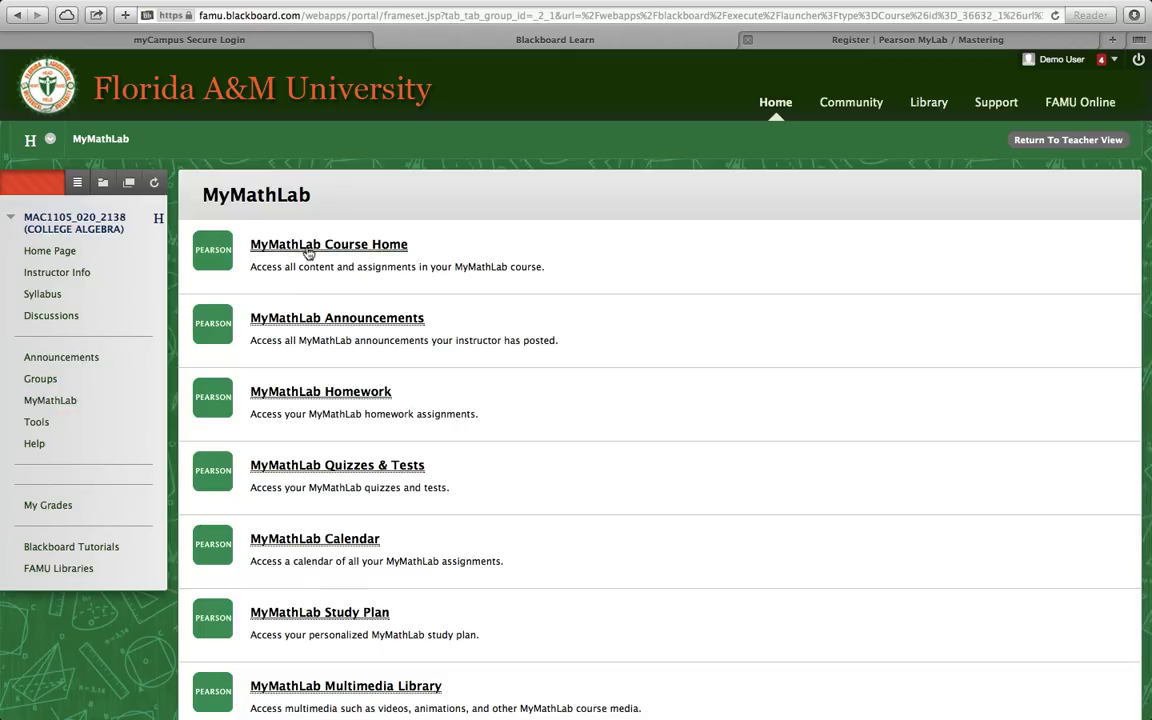
left_click(328, 244)
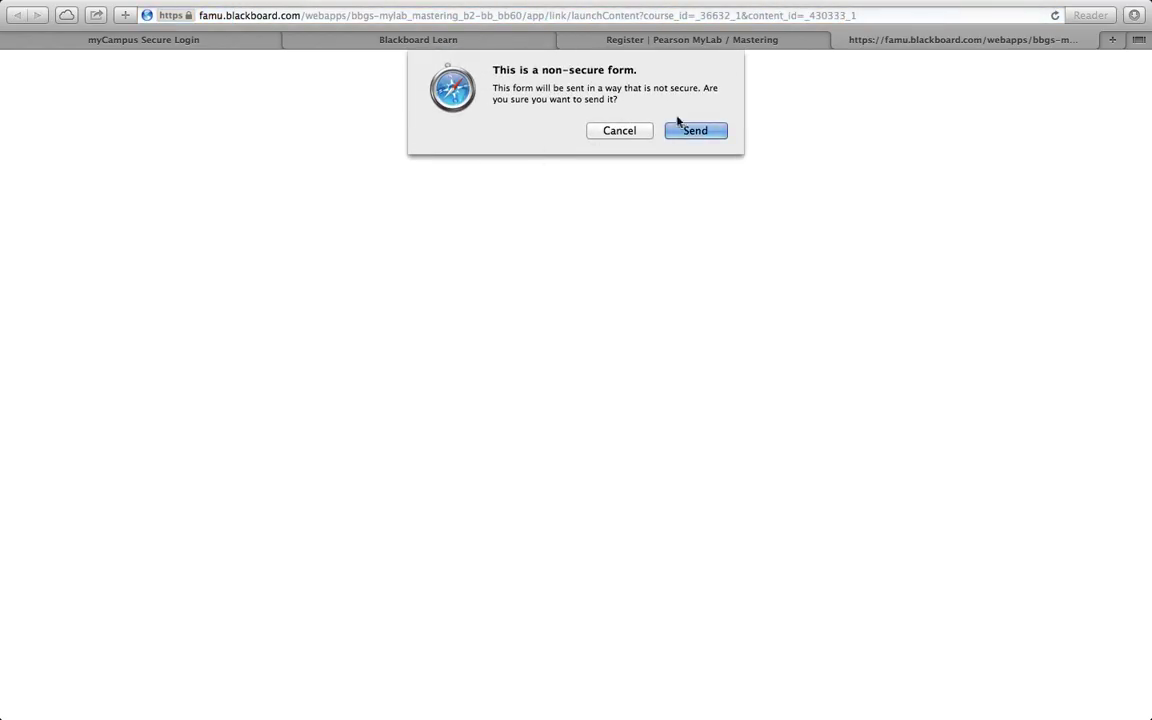
Confirm sending the non-secure form to reach the MAC 1105-Section 20 Pearson Register page.
left_click(695, 130)
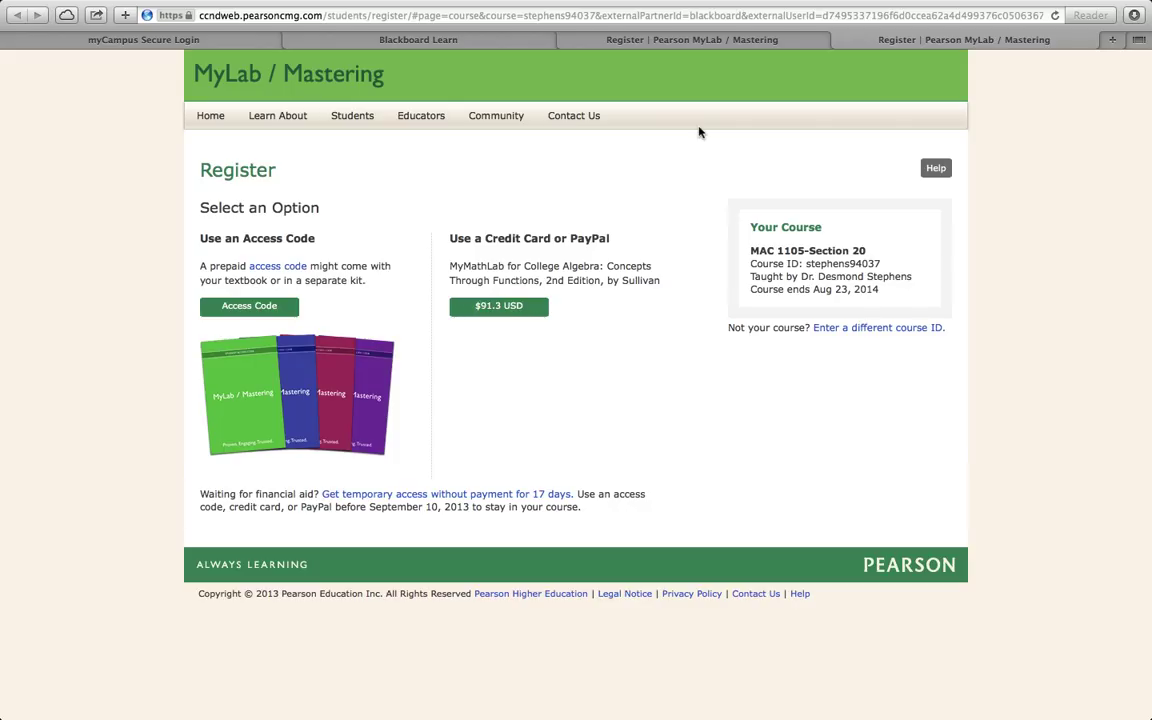
mouse_move(560, 170)
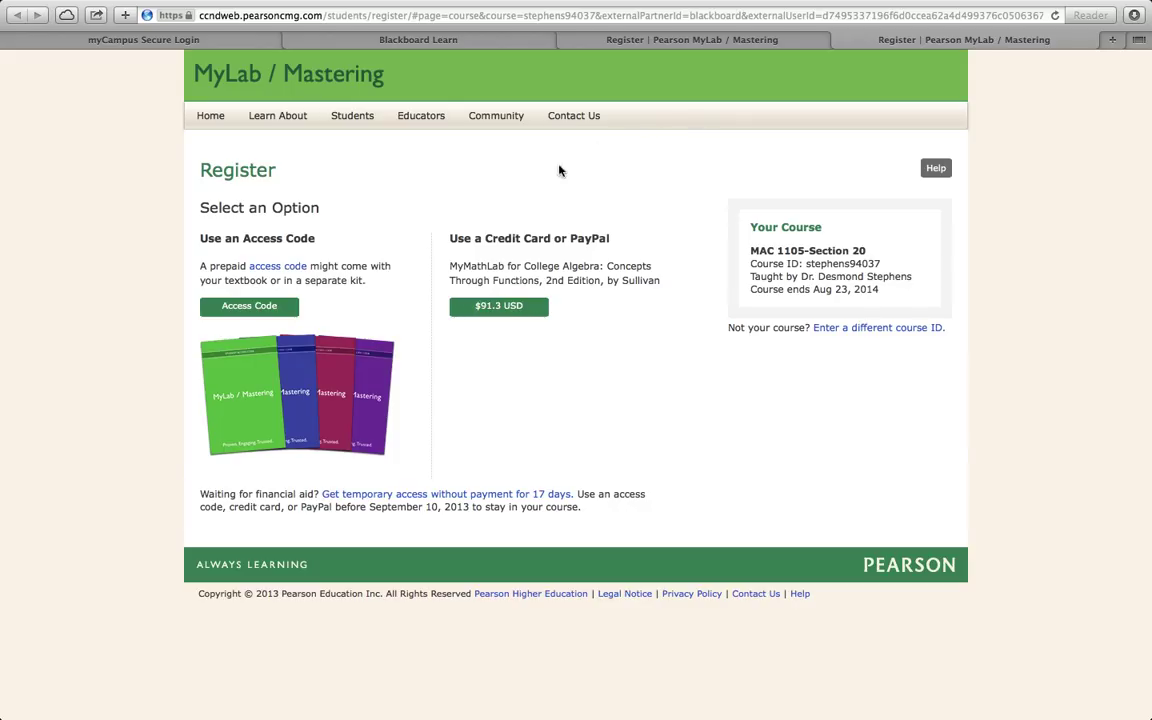
mouse_move(376, 178)
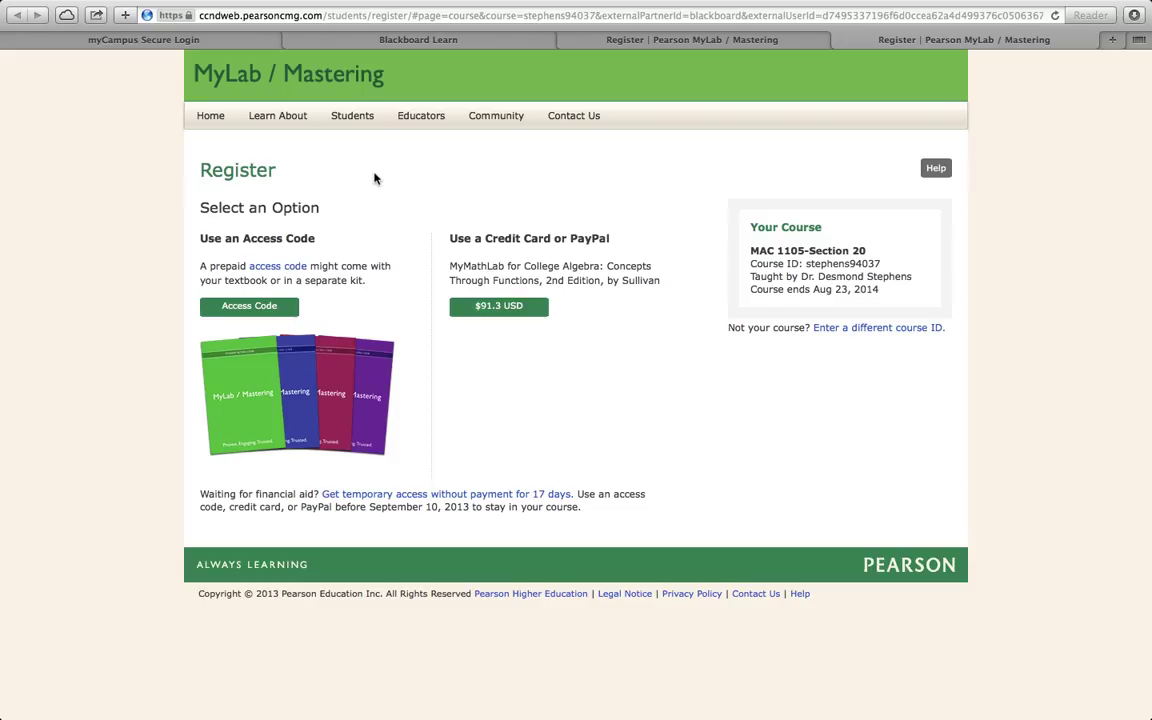
mouse_move(293, 325)
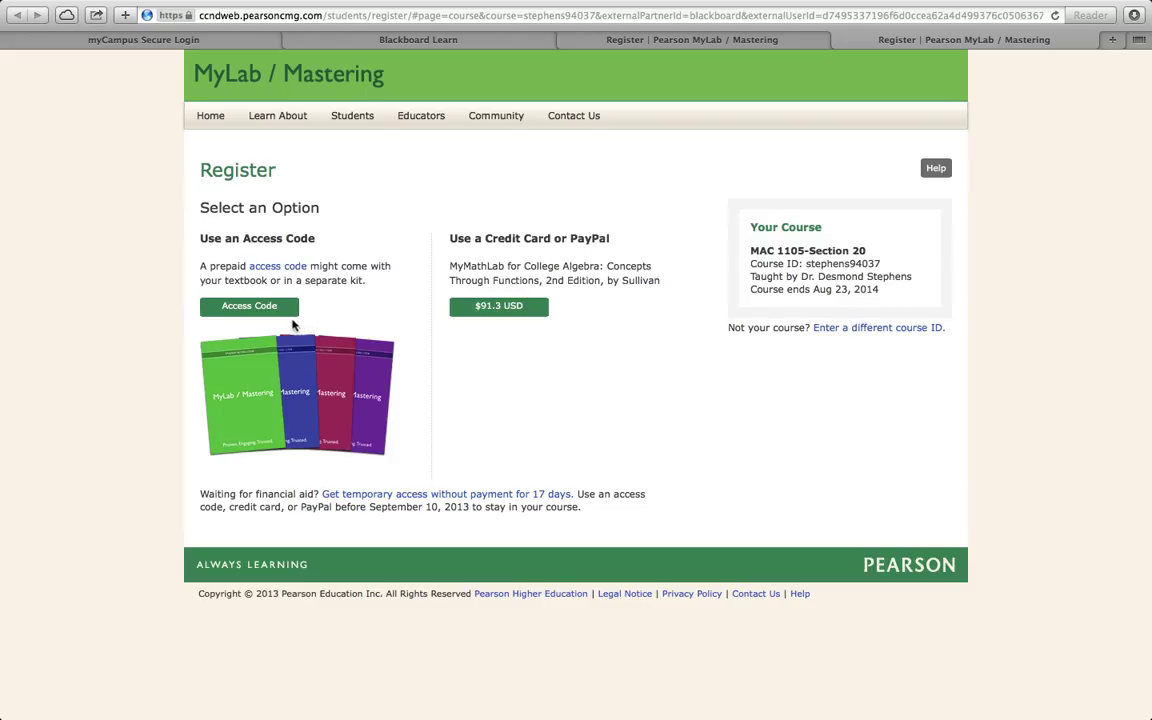
mouse_move(249, 315)
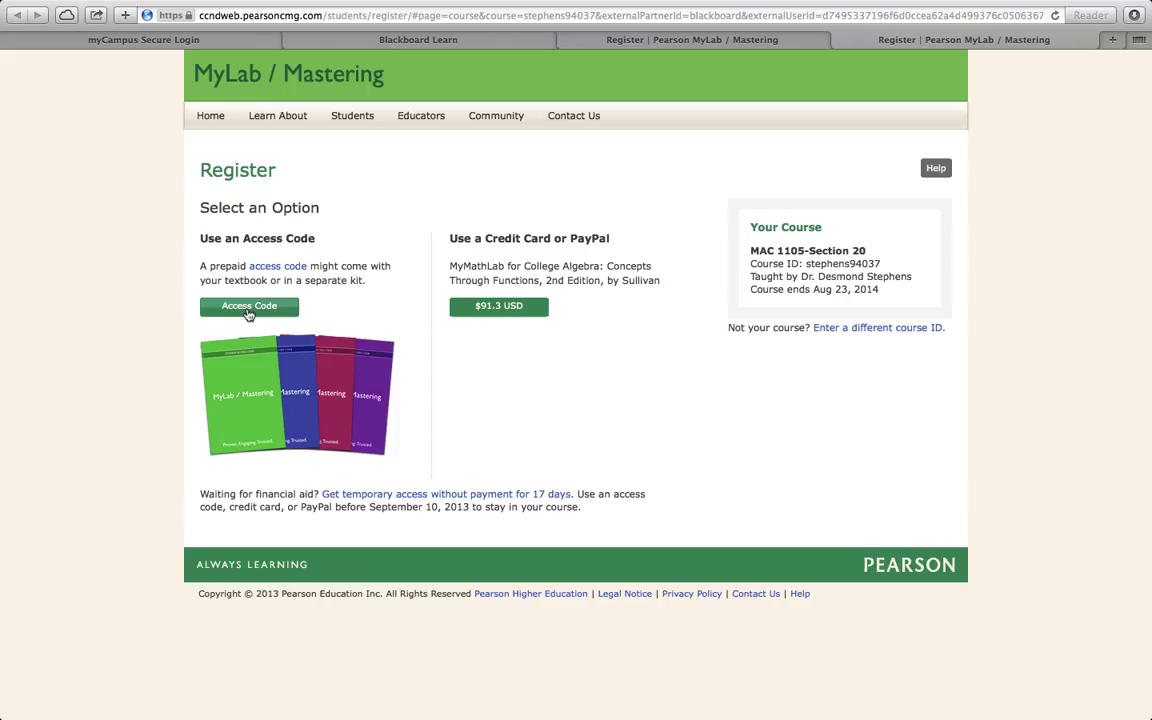
mouse_move(484, 338)
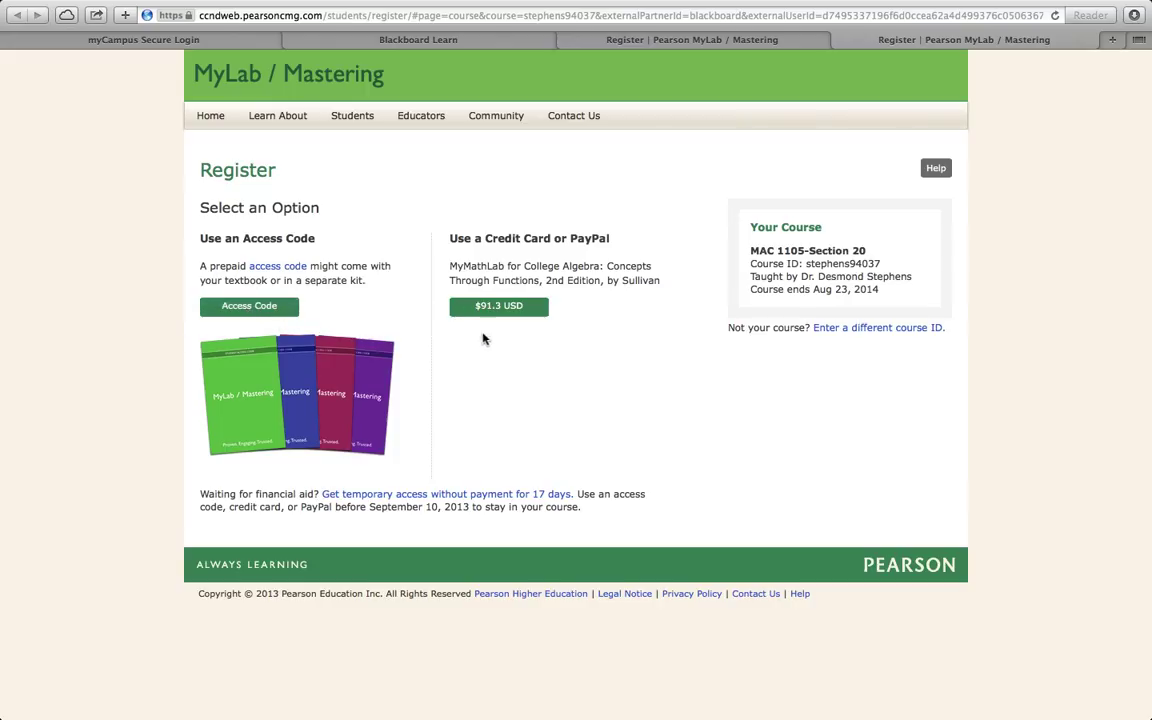
mouse_move(499, 330)
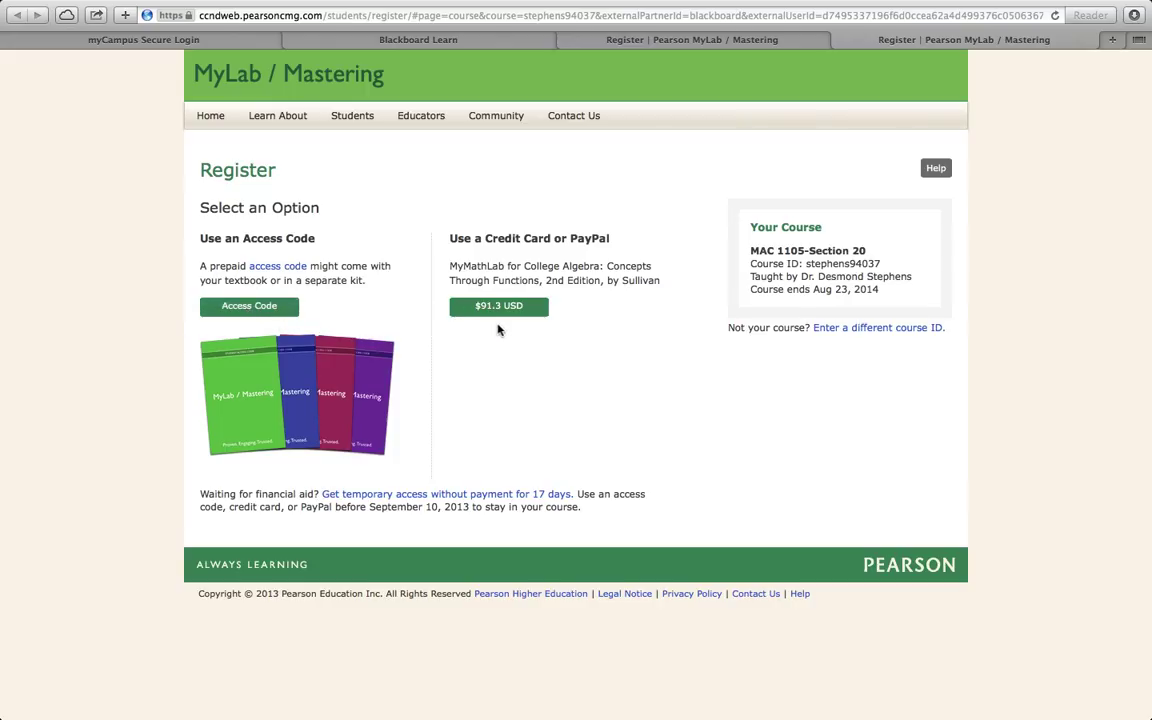
mouse_move(542, 240)
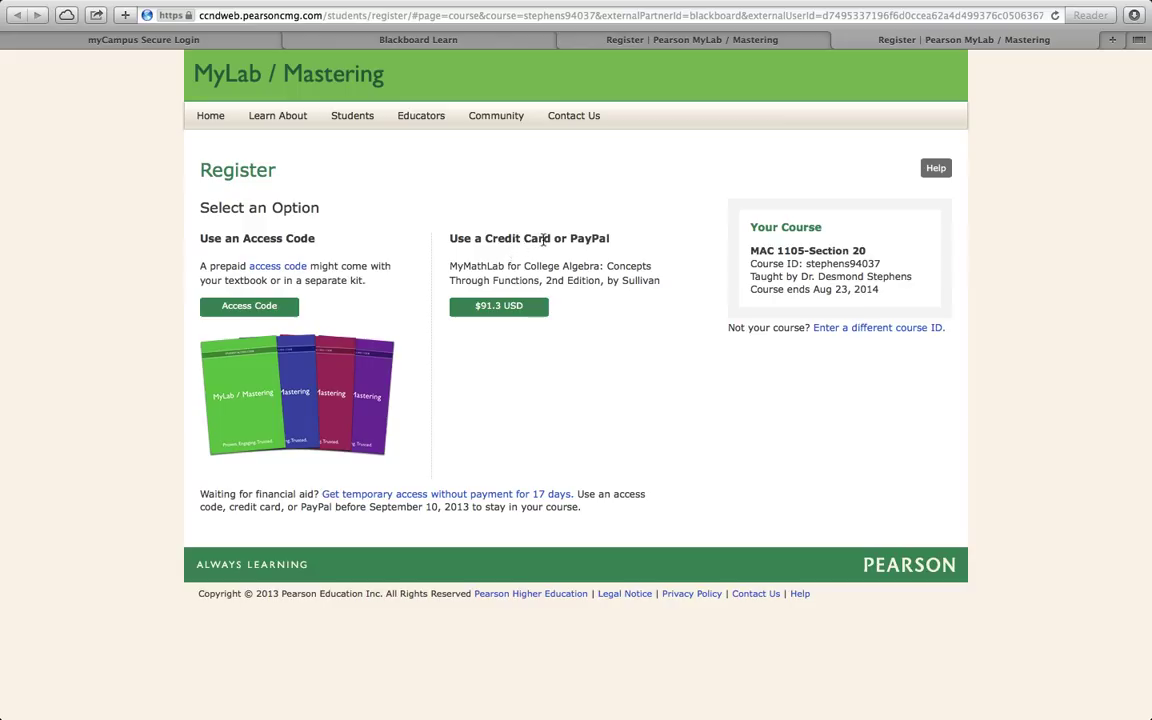
mouse_move(573, 318)
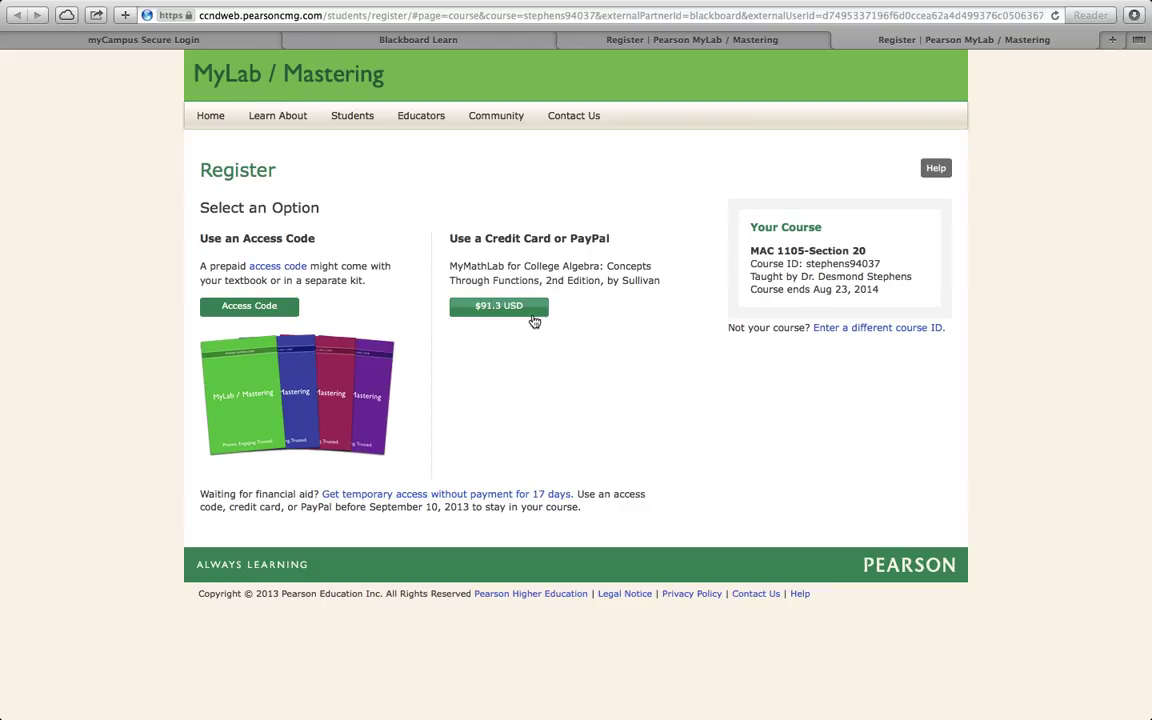
mouse_move(564, 326)
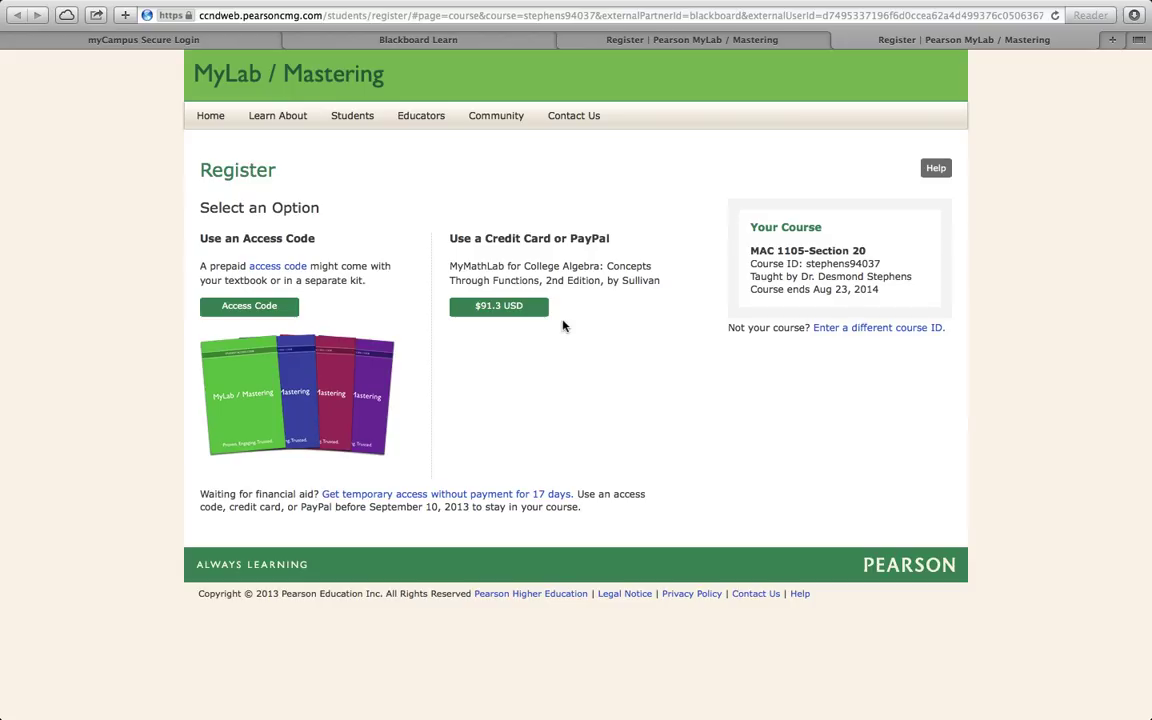
mouse_move(590, 373)
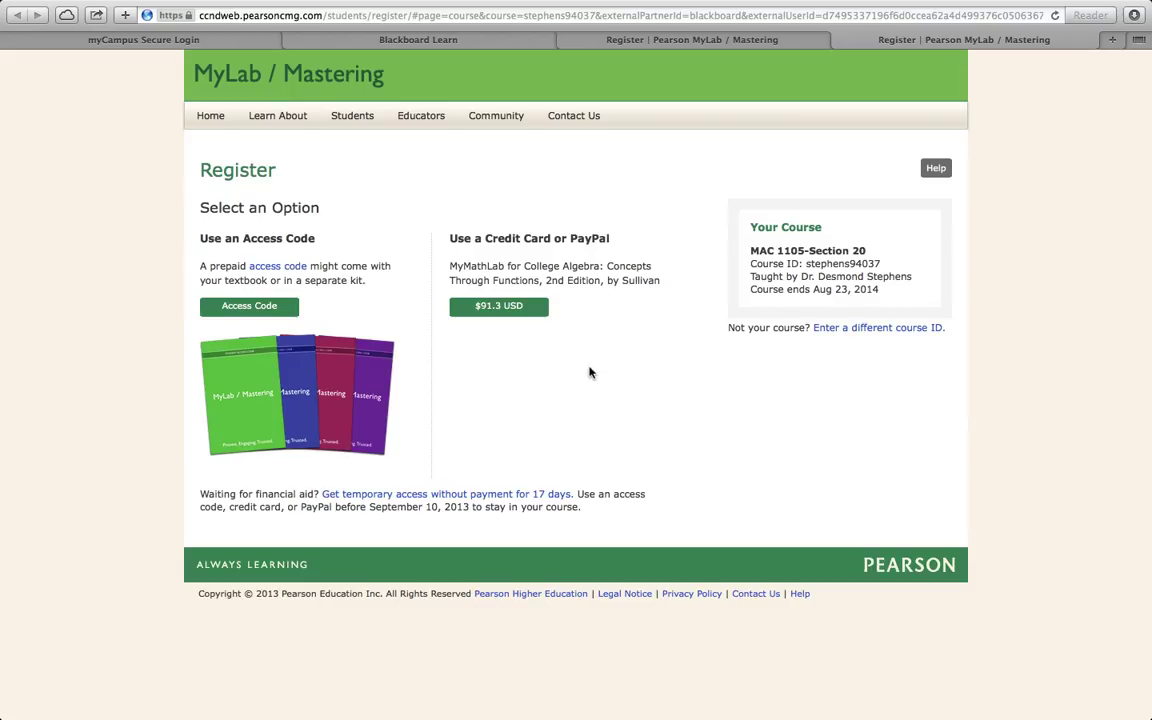
mouse_move(548, 507)
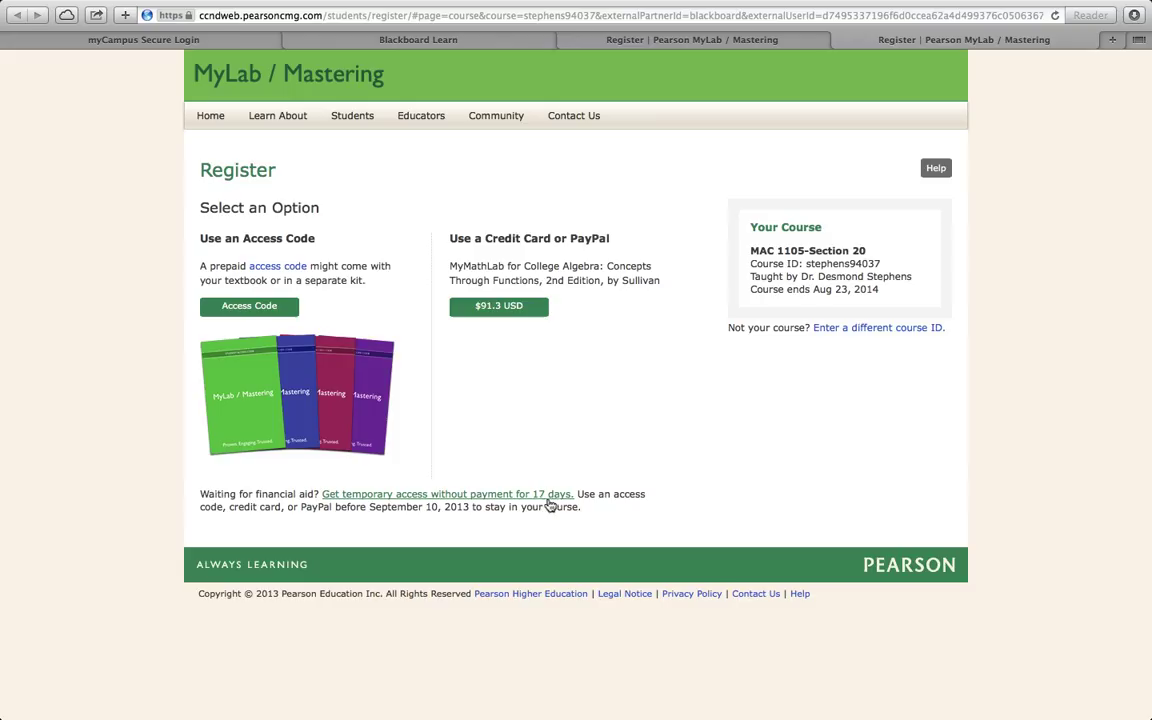
mouse_move(530, 506)
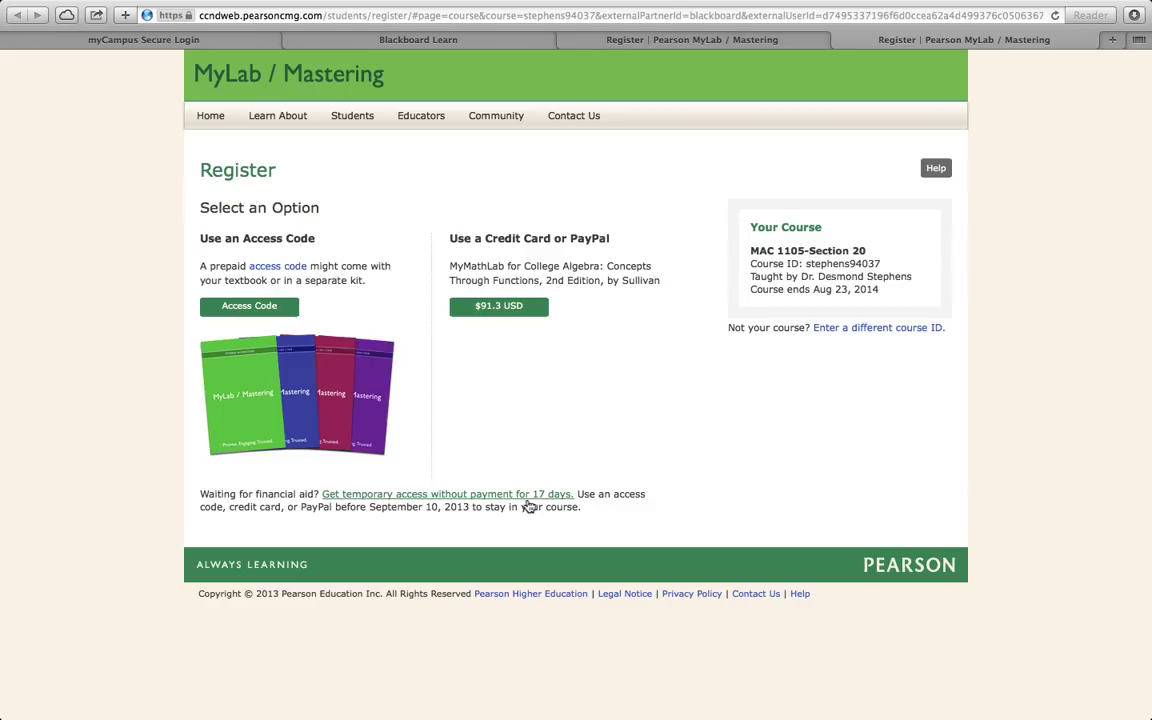
mouse_move(598, 443)
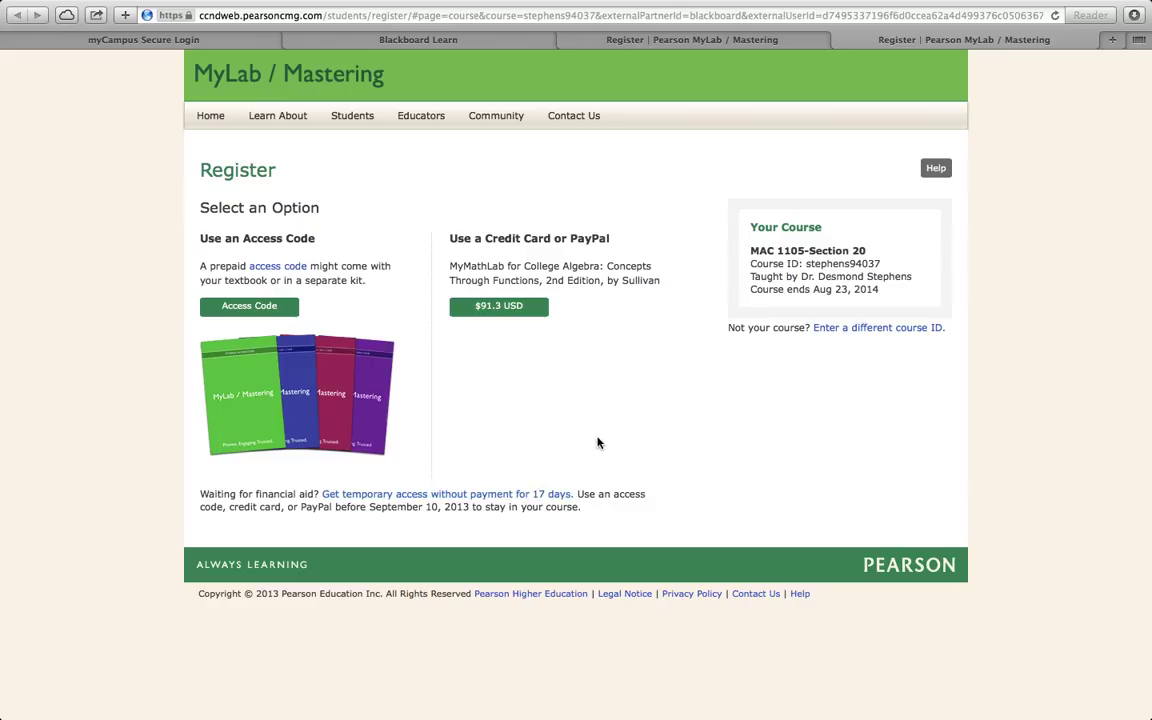